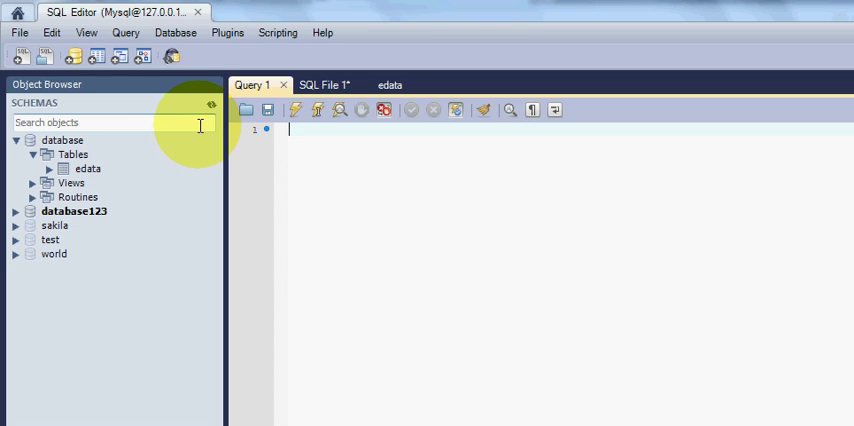
{"action": "mouse_move", "coordinate": [216, 120]}
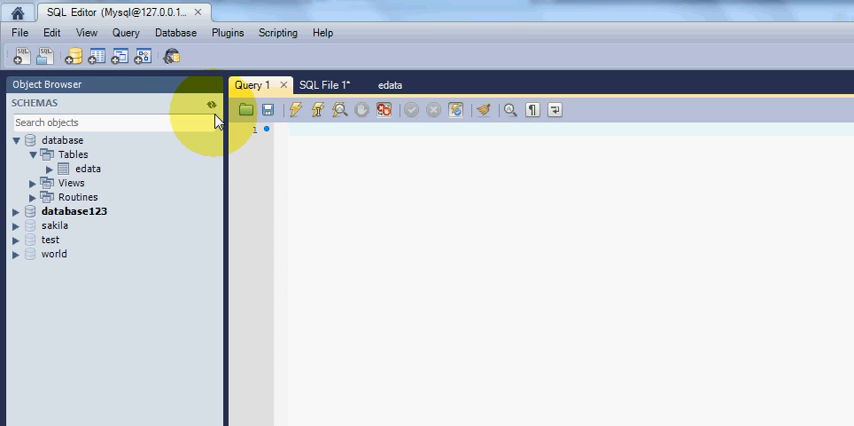
Refresh the Navigator and re-expand the database schema so the edata table is listed
{"action": "left_click", "coordinate": [290, 128]}
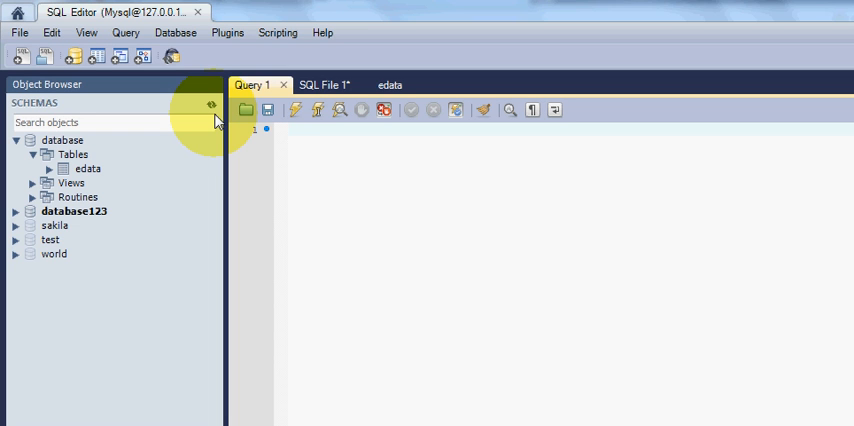
{"action": "left_click", "coordinate": [290, 130]}
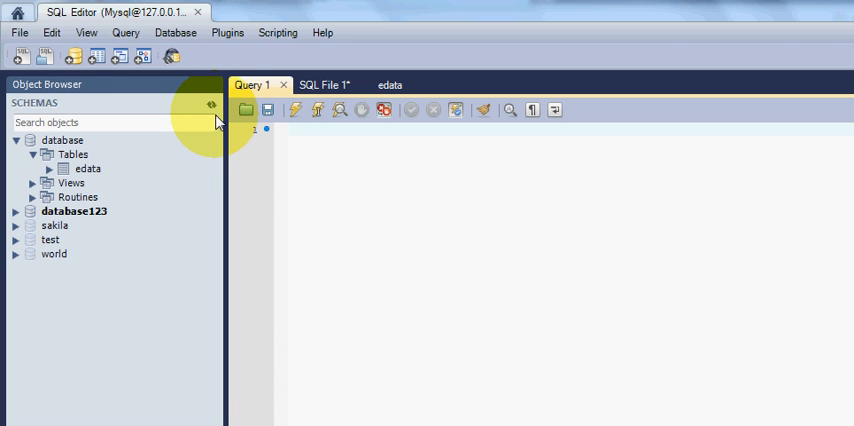
{"action": "left_click", "coordinate": [290, 130]}
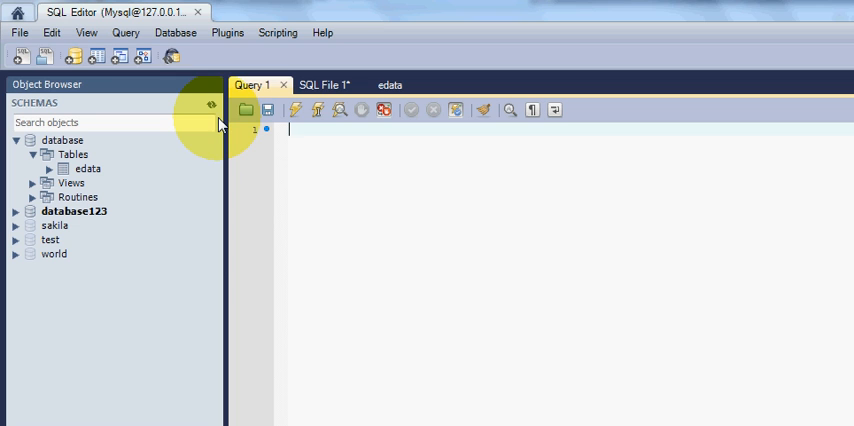
{"action": "mouse_move", "coordinate": [136, 150]}
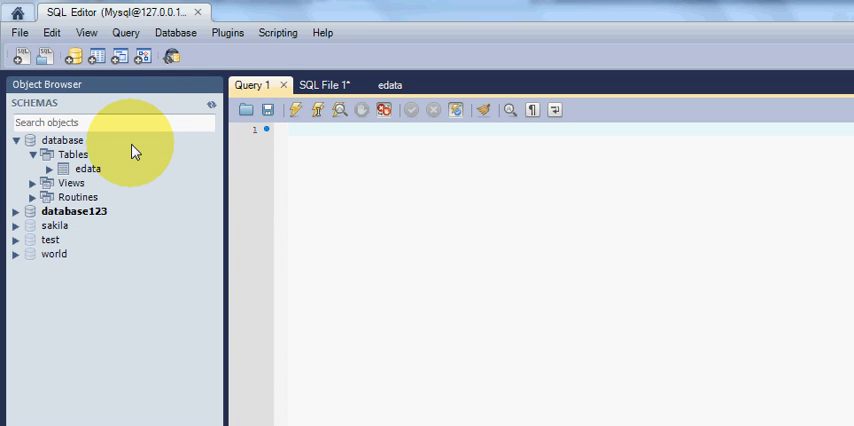
{"action": "left_click", "coordinate": [290, 130]}
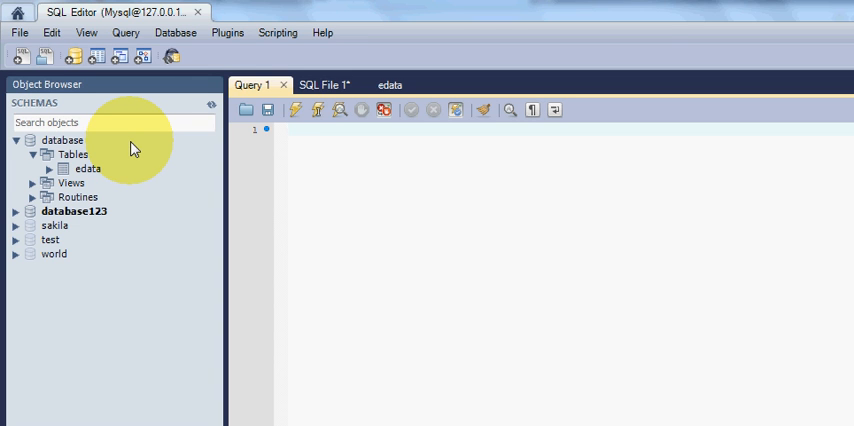
{"action": "left_click", "coordinate": [290, 130]}
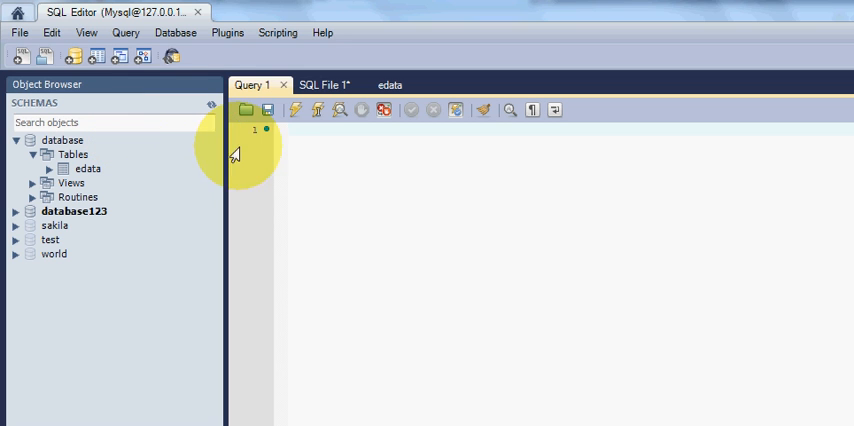
{"action": "mouse_move", "coordinate": [292, 132]}
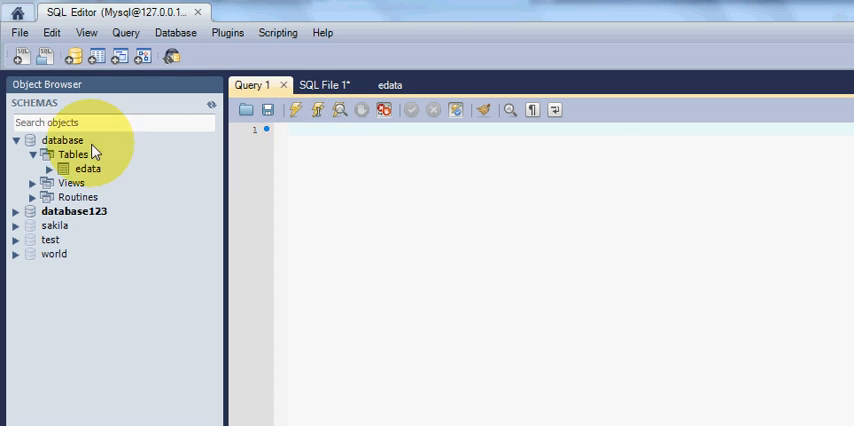
{"action": "left_click", "coordinate": [16, 140]}
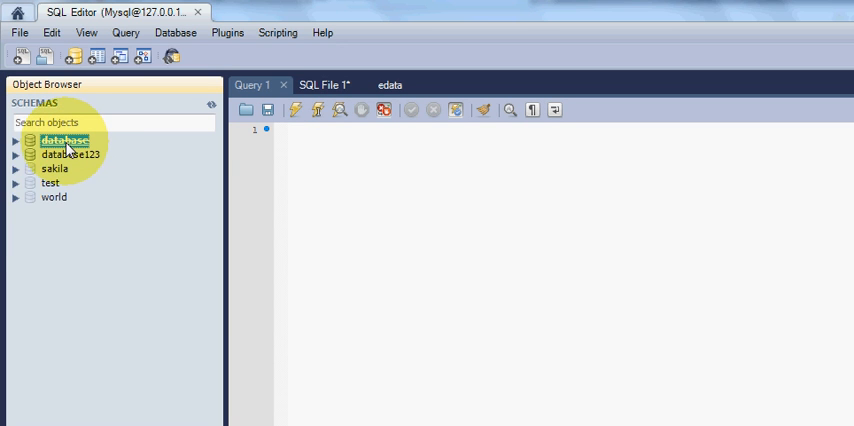
{"action": "left_click", "coordinate": [16, 140]}
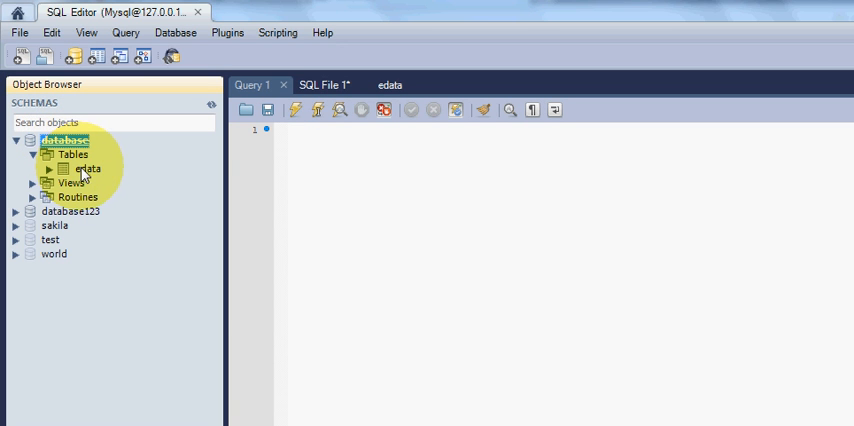
View edata's four rows via Edit Table Data, then return to the empty Query 1 editor
{"action": "right_click", "coordinate": [88, 168]}
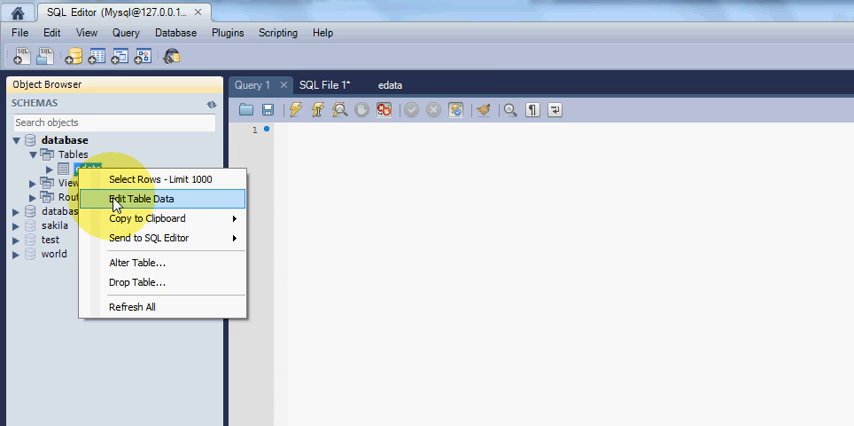
{"action": "left_click", "coordinate": [140, 198]}
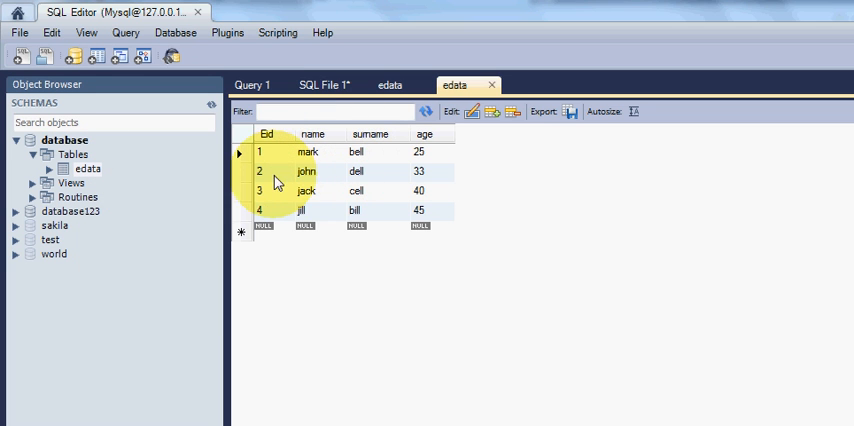
{"action": "left_click", "coordinate": [266, 132]}
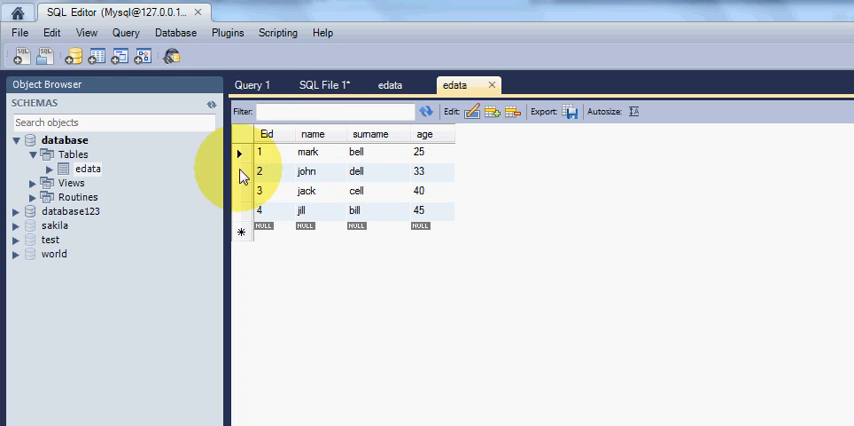
{"action": "mouse_move", "coordinate": [368, 212]}
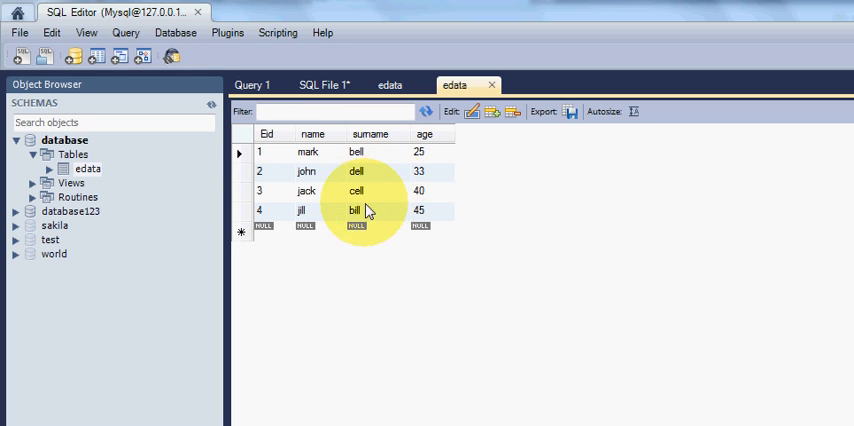
{"action": "mouse_move", "coordinate": [344, 198]}
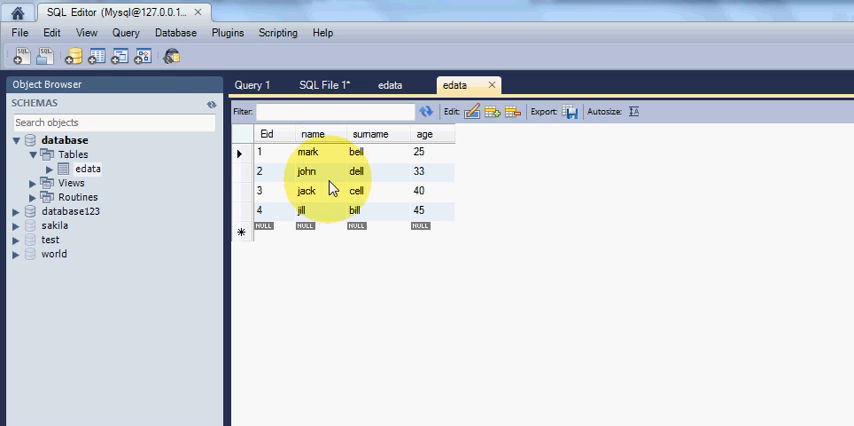
{"action": "left_click", "coordinate": [252, 104]}
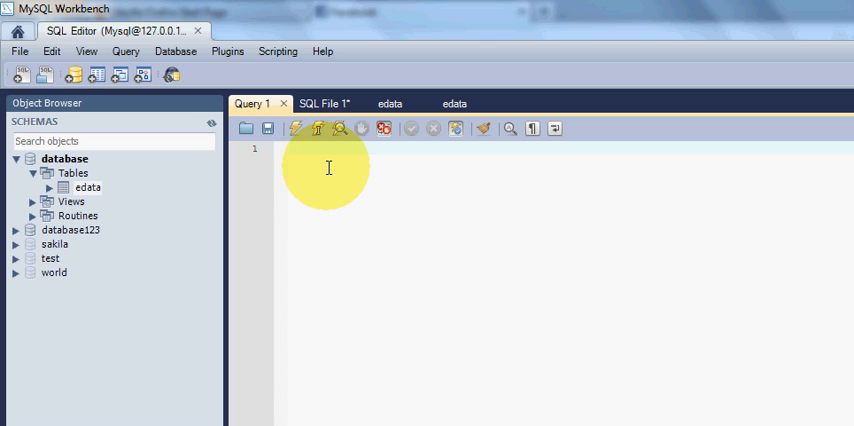
Begin the statement with select eid,name,surname,age, checking edata's column names in the Navigator
{"action": "type", "text": "select"}
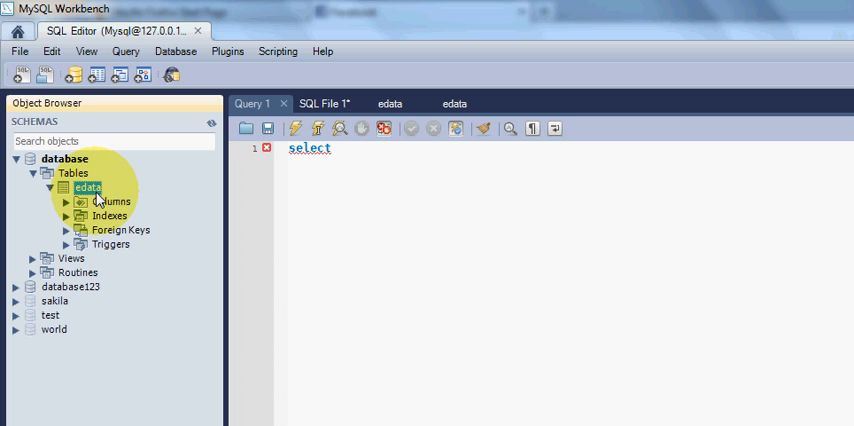
{"action": "left_click", "coordinate": [68, 200]}
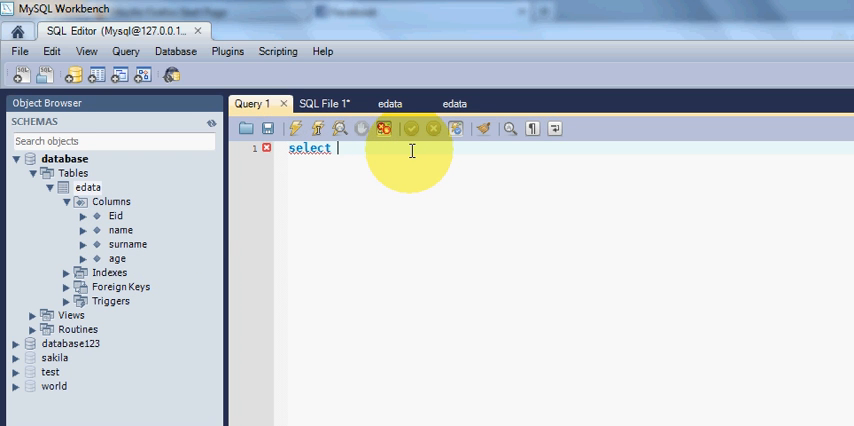
{"action": "type", "text": "eid"}
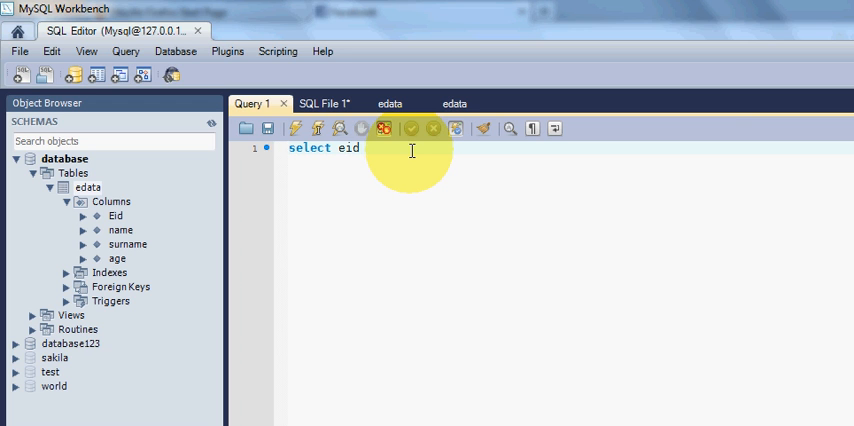
{"action": "type", "text": ",name"}
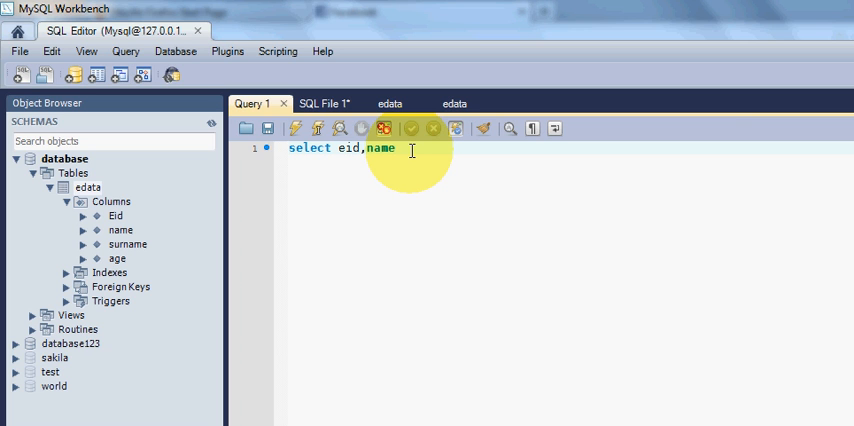
{"action": "type", "text": ",surname,"}
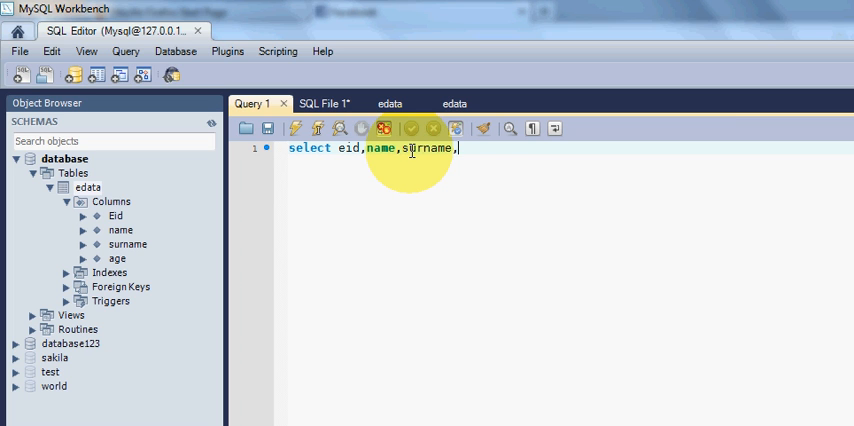
{"action": "type", "text": "age"}
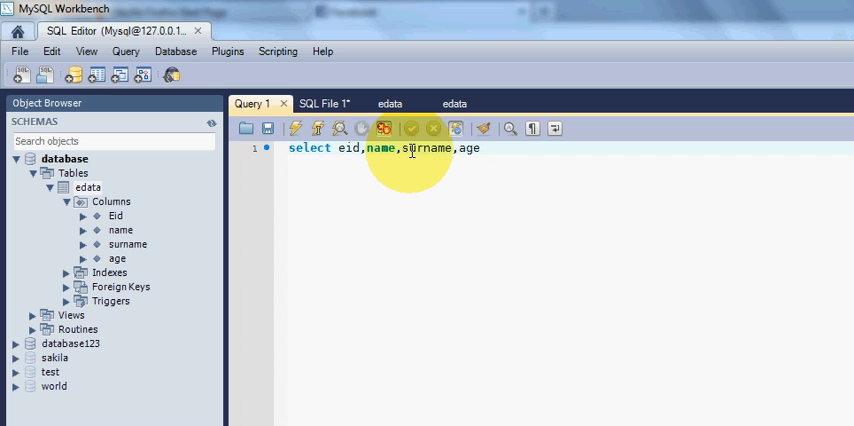
Complete the statement with from database.edata; so it reads a full SELECT
{"action": "type", "text": "from"}
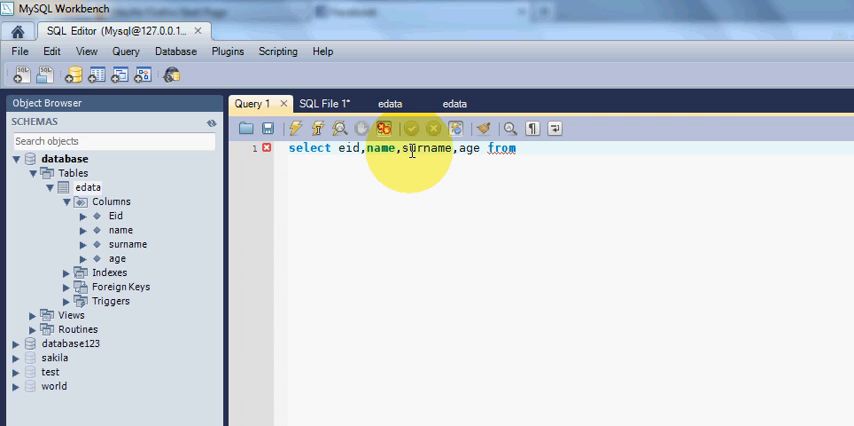
{"action": "type", "text": "databa"}
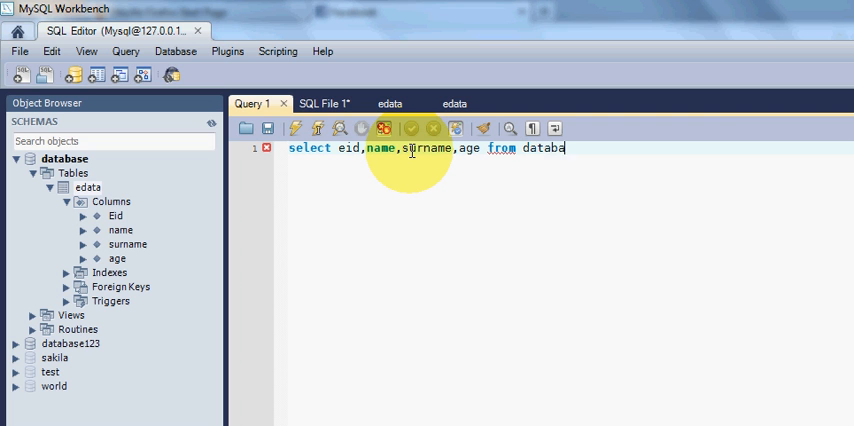
{"action": "type", "text": "se."}
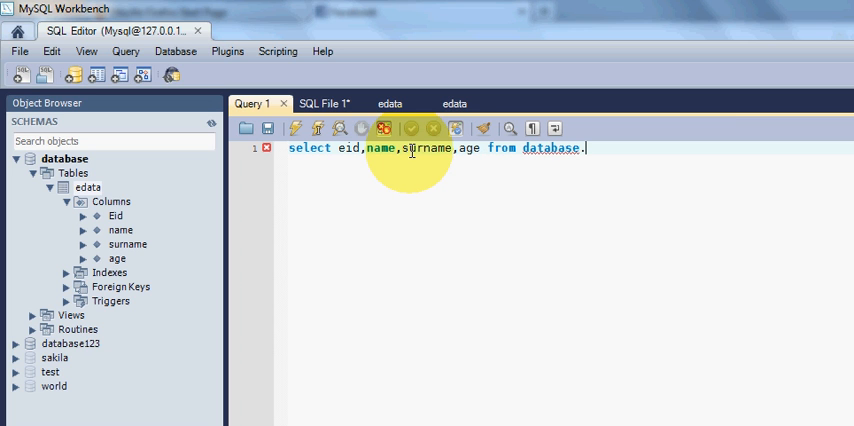
{"action": "type", "text": "e"}
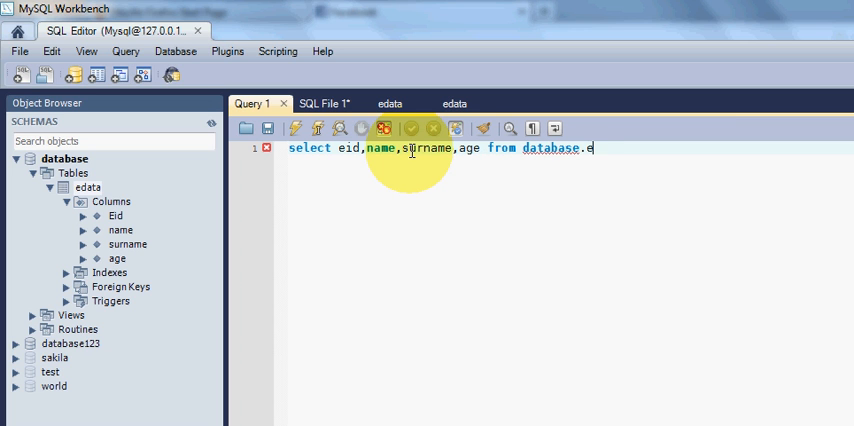
{"action": "type", "text": "data"}
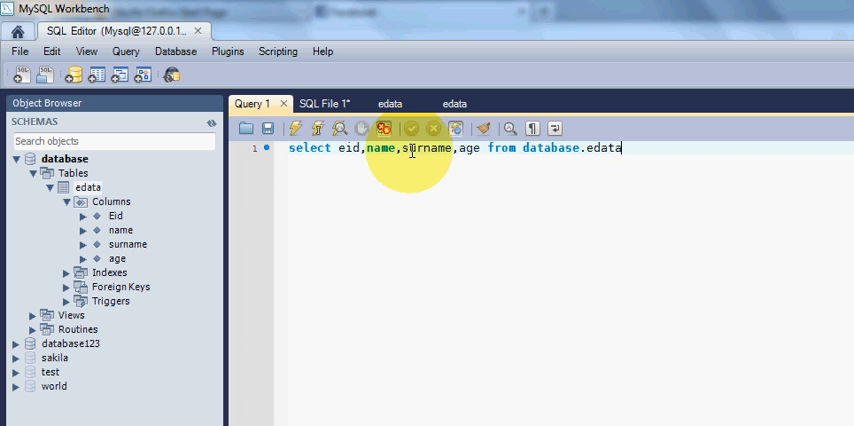
{"action": "type", "text": ";"}
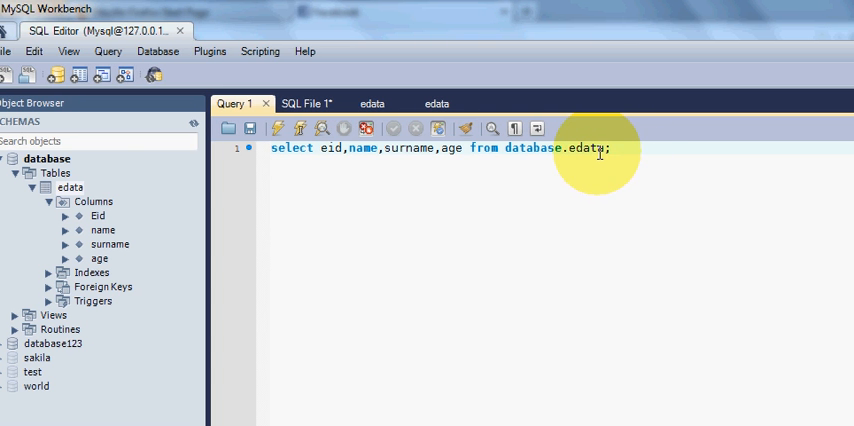
{"action": "mouse_move", "coordinate": [368, 156]}
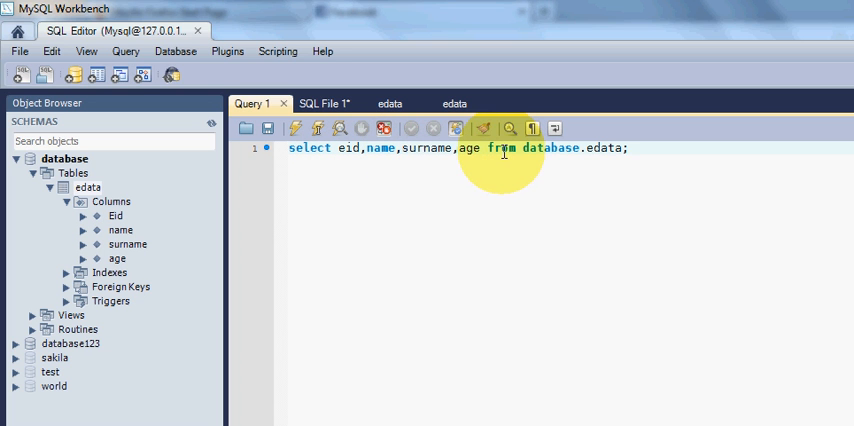
Execute the SELECT so four edata rows appear with eid, name, surname and age columns
{"action": "double_click", "coordinate": [500, 148]}
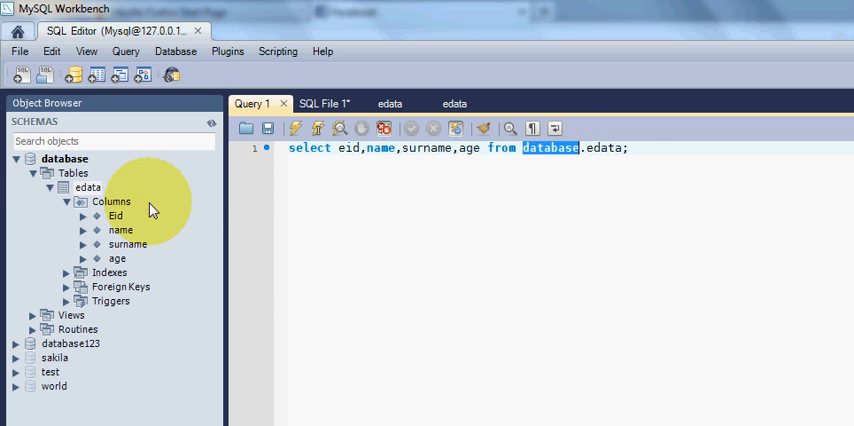
{"action": "double_click", "coordinate": [604, 148]}
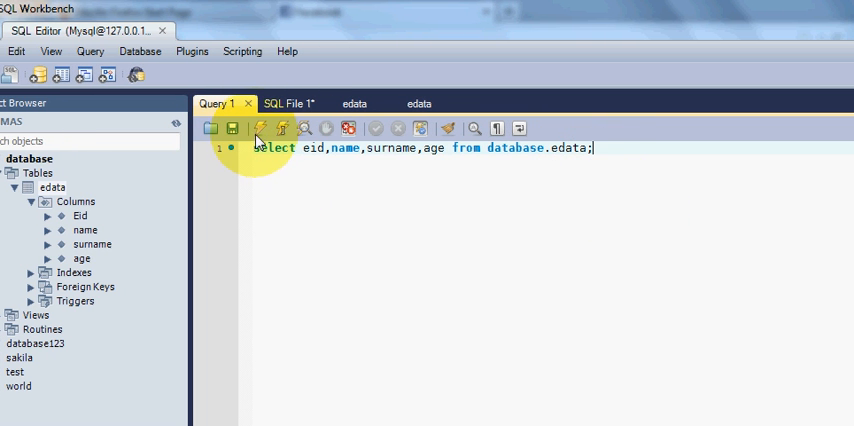
{"action": "mouse_move", "coordinate": [262, 128]}
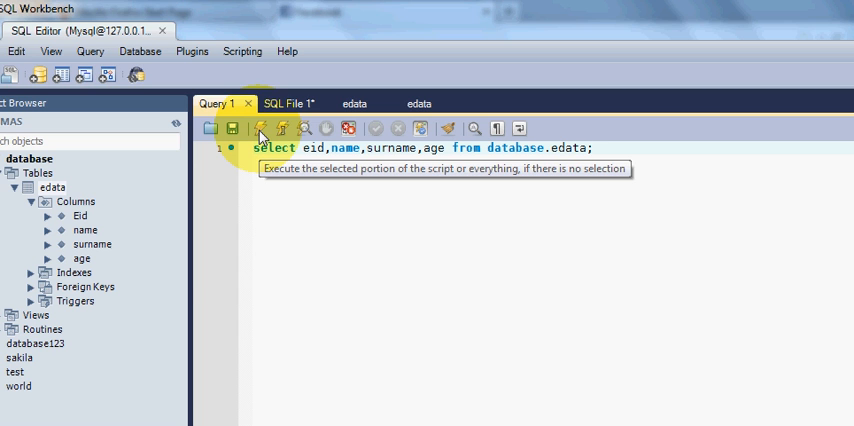
{"action": "left_click", "coordinate": [260, 128]}
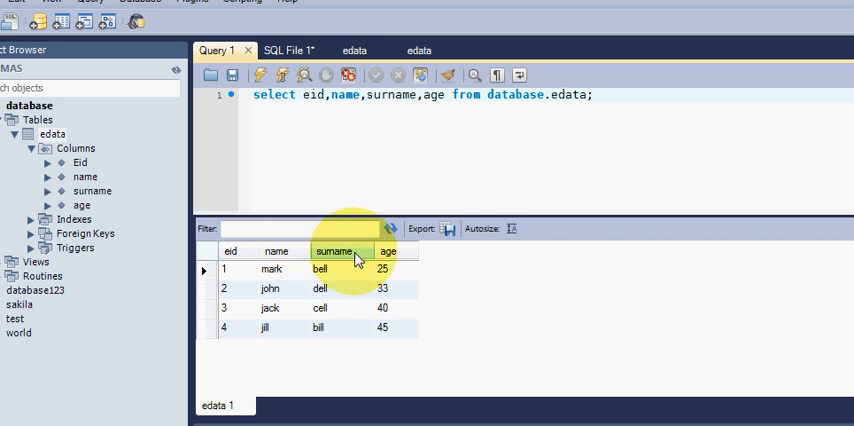
{"action": "mouse_move", "coordinate": [350, 300]}
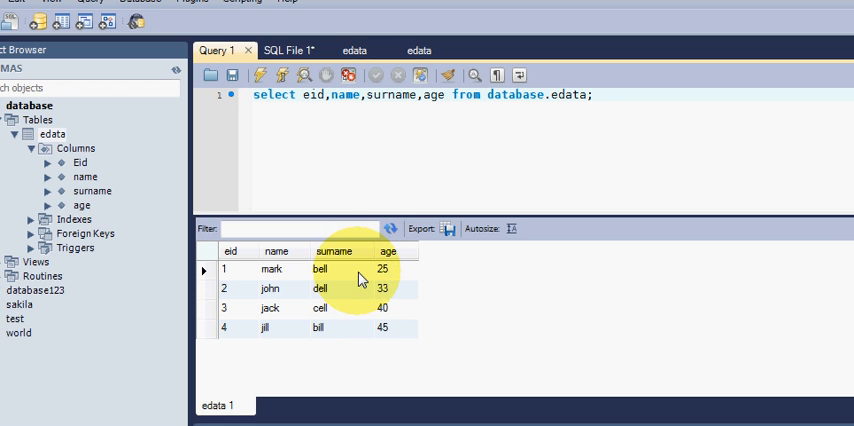
{"action": "mouse_move", "coordinate": [362, 188]}
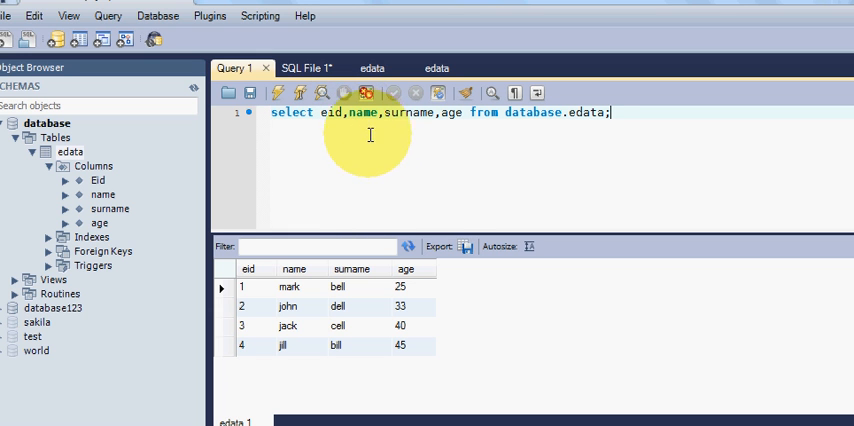
{"action": "mouse_move", "coordinate": [380, 184]}
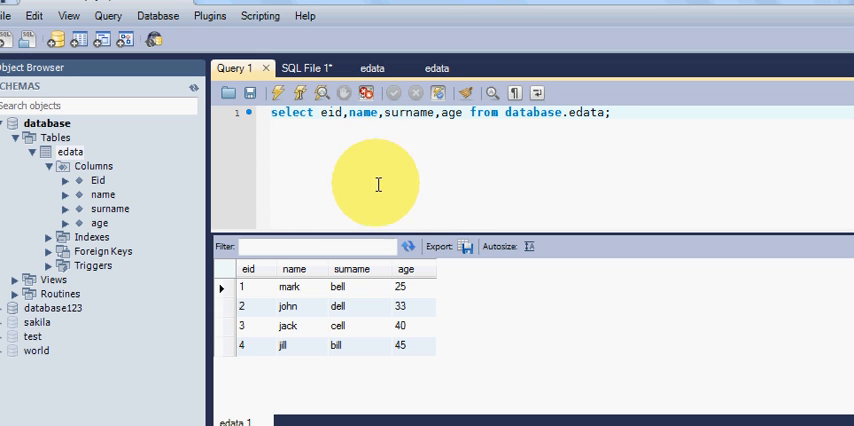
{"action": "mouse_move", "coordinate": [278, 318]}
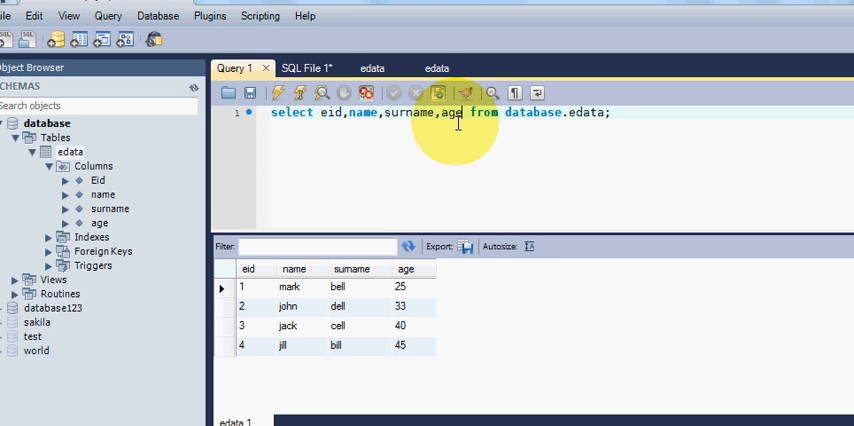
Trim the SELECT list to eid,name and rerun it so only those two columns return
{"action": "key", "text": "BackSpace"}
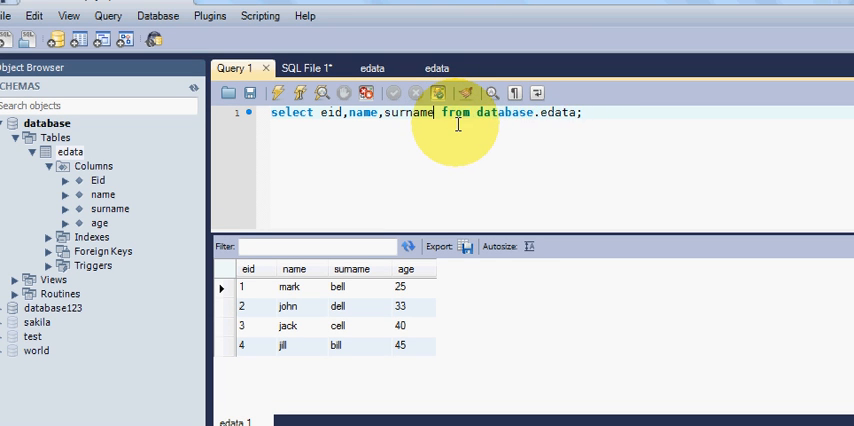
{"action": "key", "text": "BackSpace"}
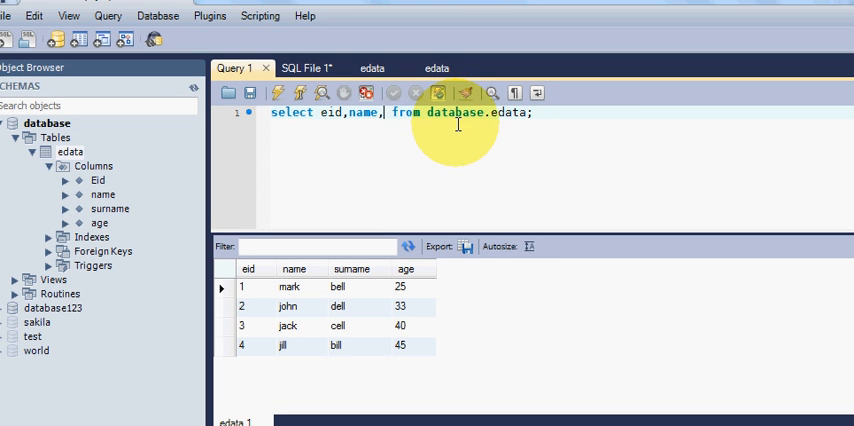
{"action": "key", "text": "Backspace"}
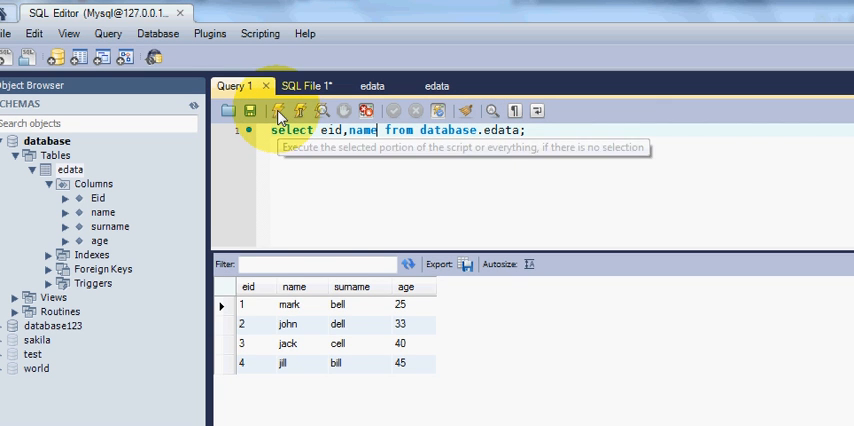
{"action": "left_click", "coordinate": [278, 112]}
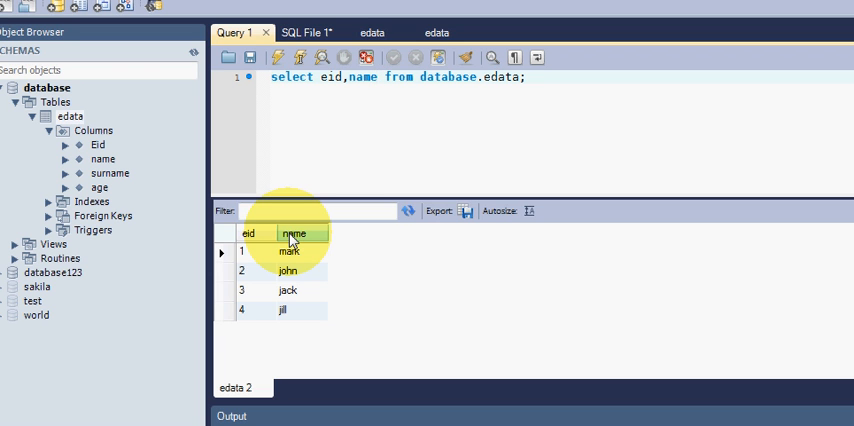
{"action": "key", "text": "BackSpace"}
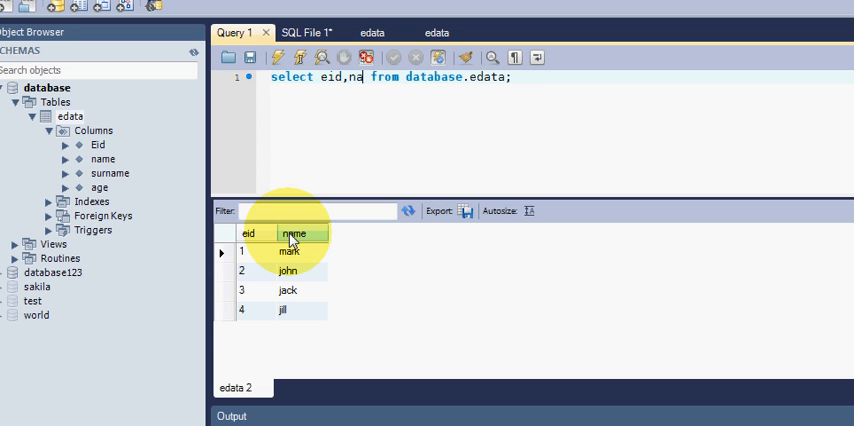